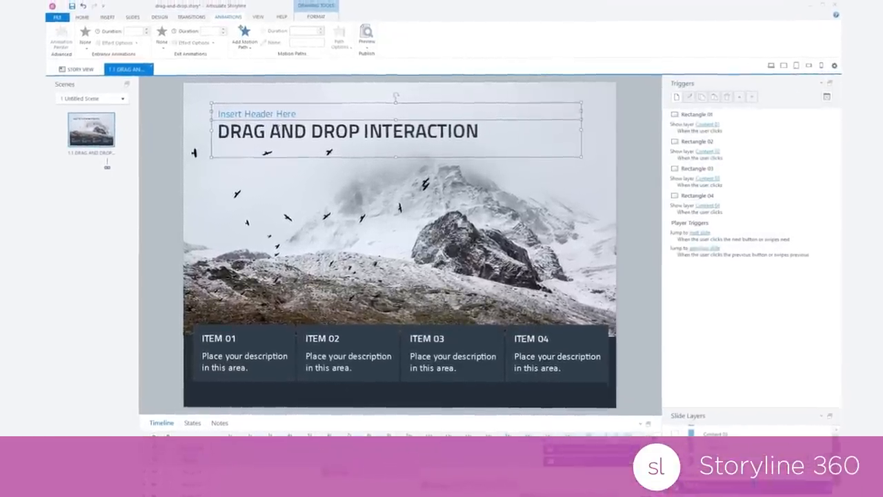
# Preview the Employee Health and Wellness course in tablet portrait, then tablet landscape layout.
pyautogui.click(242, 38)
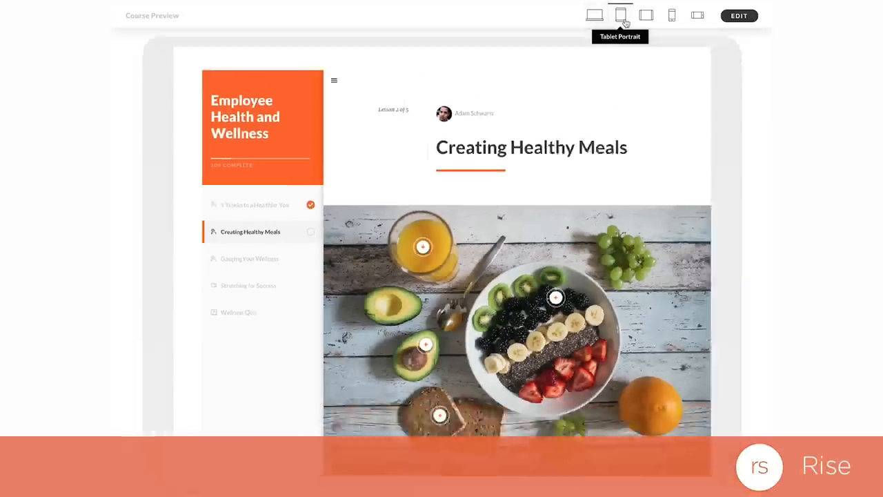
pyautogui.click(646, 16)
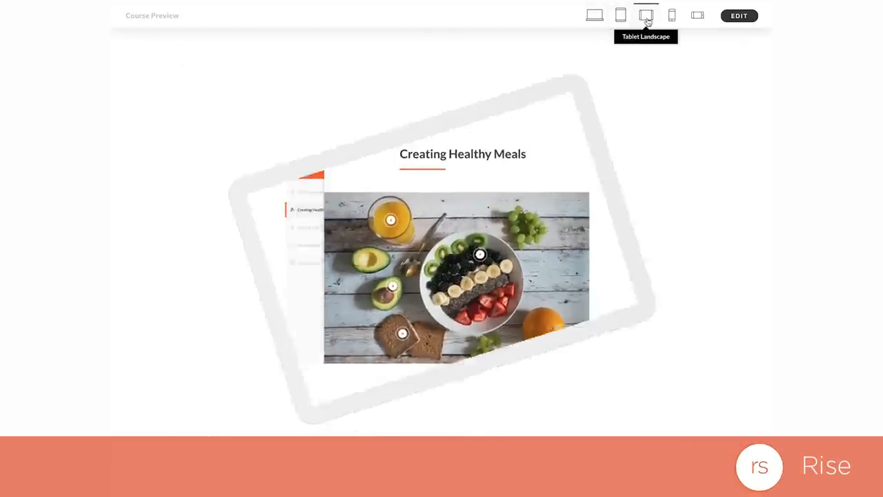
pyautogui.click(670, 15)
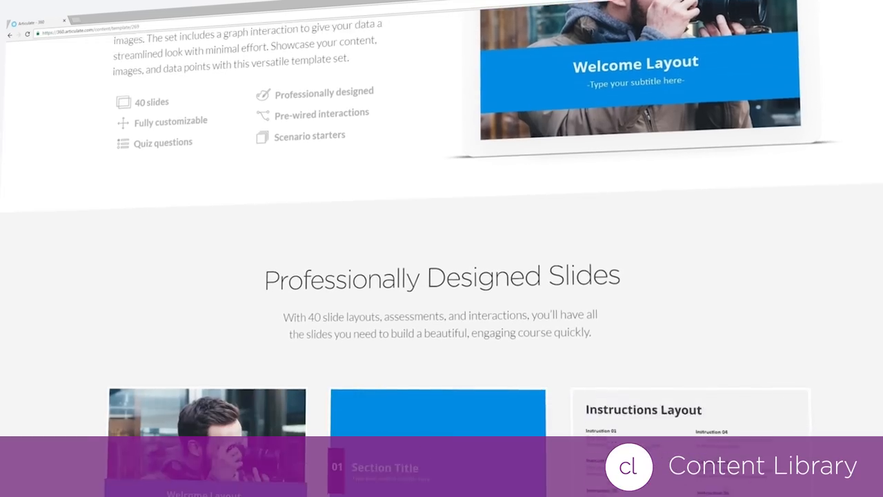
pyautogui.scroll(-3)
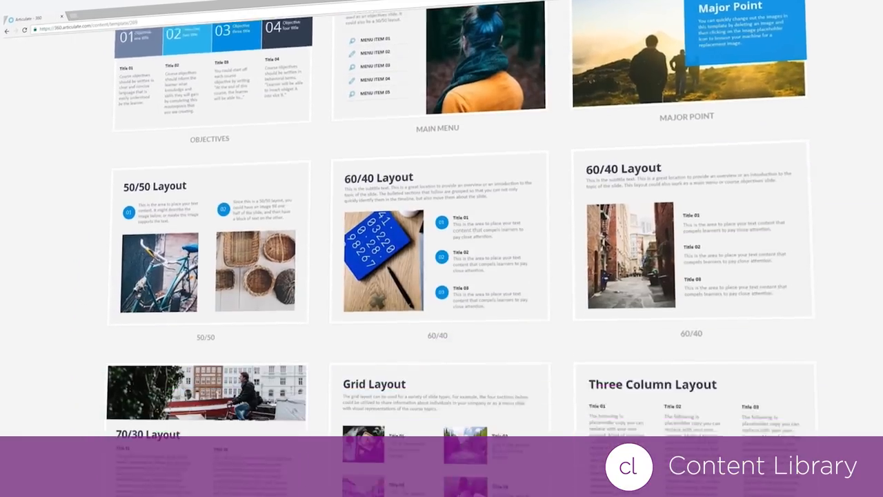
pyautogui.scroll(-3)
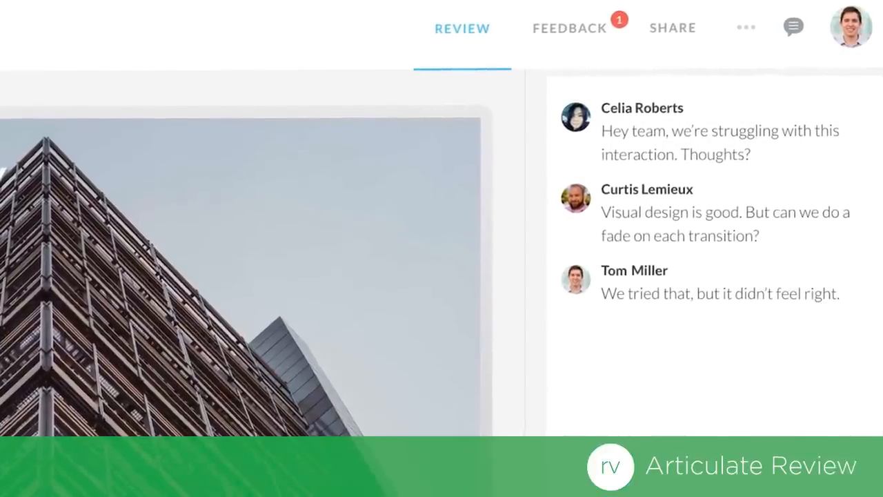
pyautogui.scroll(-3)
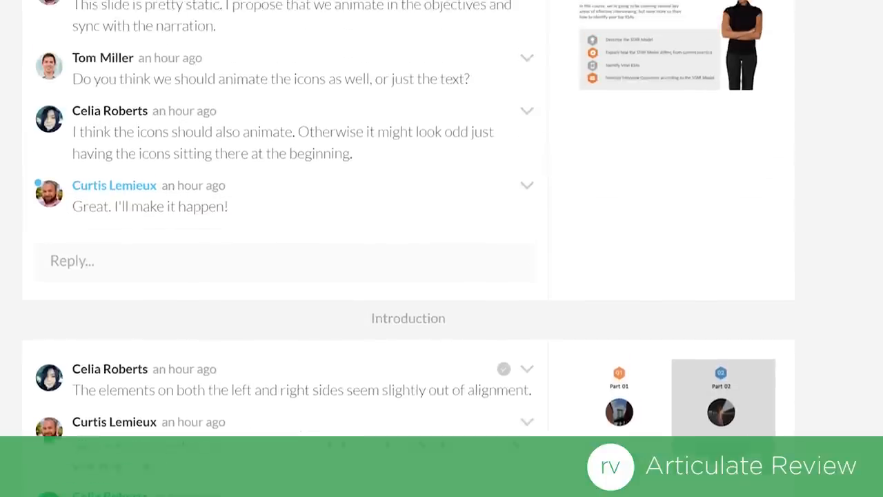
pyautogui.scroll(3)
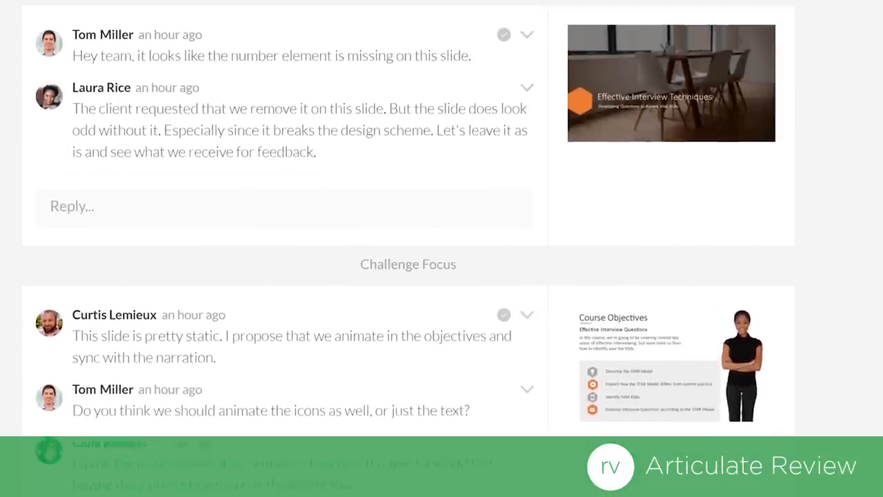
pyautogui.scroll(3)
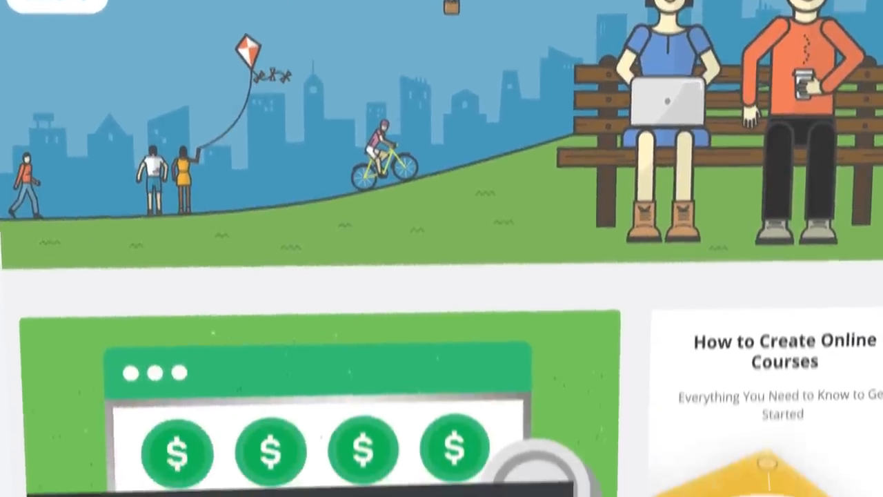
pyautogui.scroll(-3)
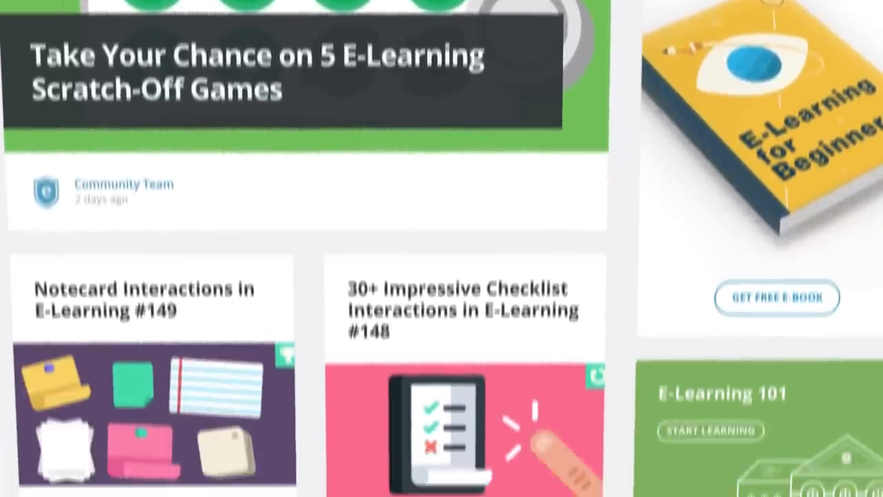
pyautogui.scroll(-3)
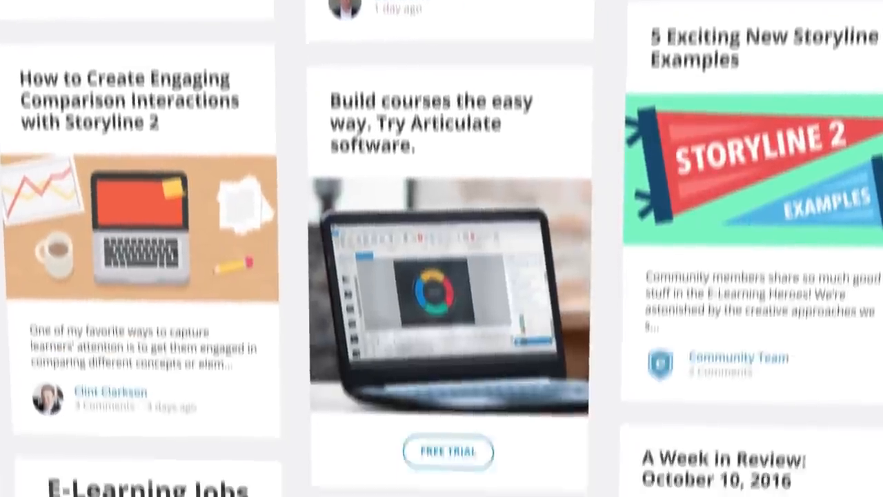
pyautogui.scroll(-3)
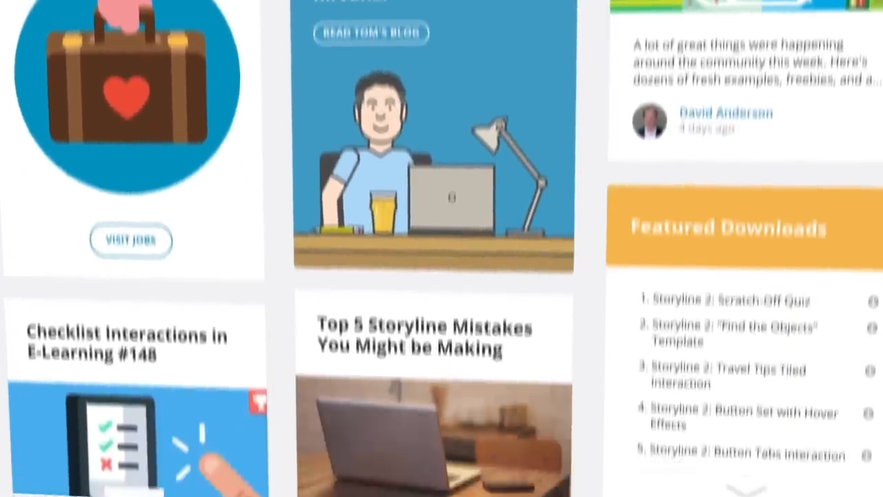